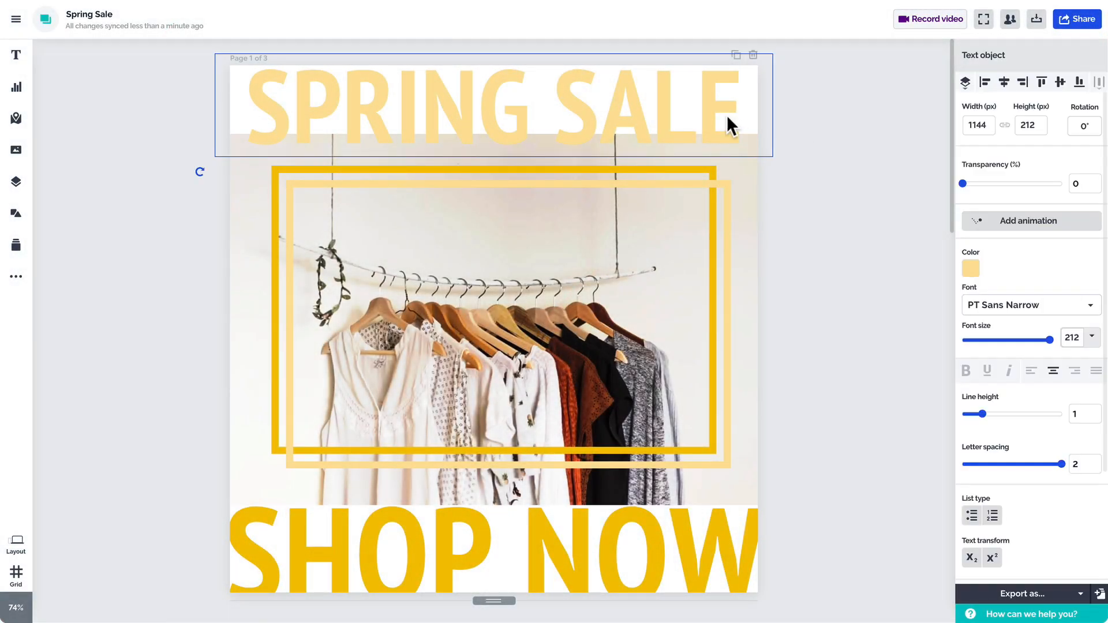
# - Preview Zoom In and Fade In Down on the SPRING SALE title, then apply Fade In Down
pyautogui.click(1031, 221)
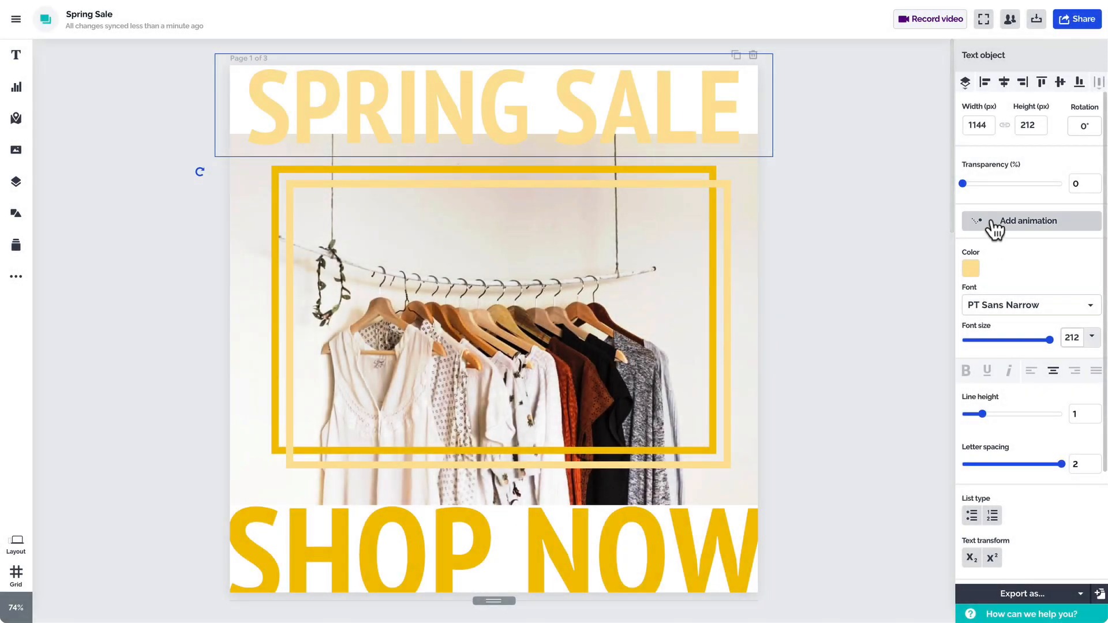
pyautogui.click(1028, 221)
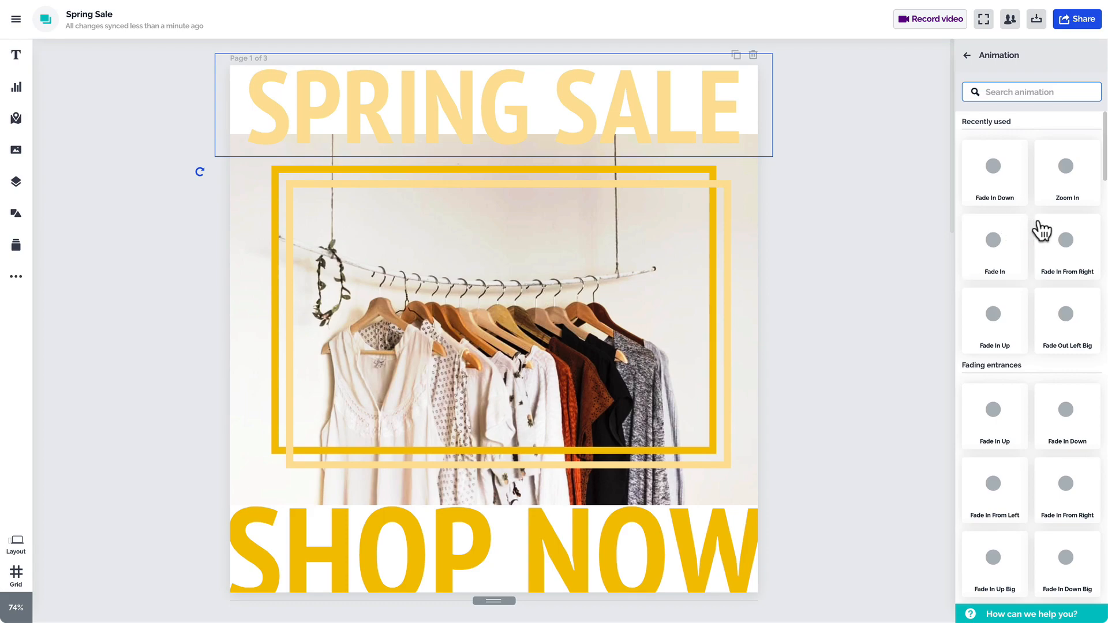
pyautogui.click(1066, 171)
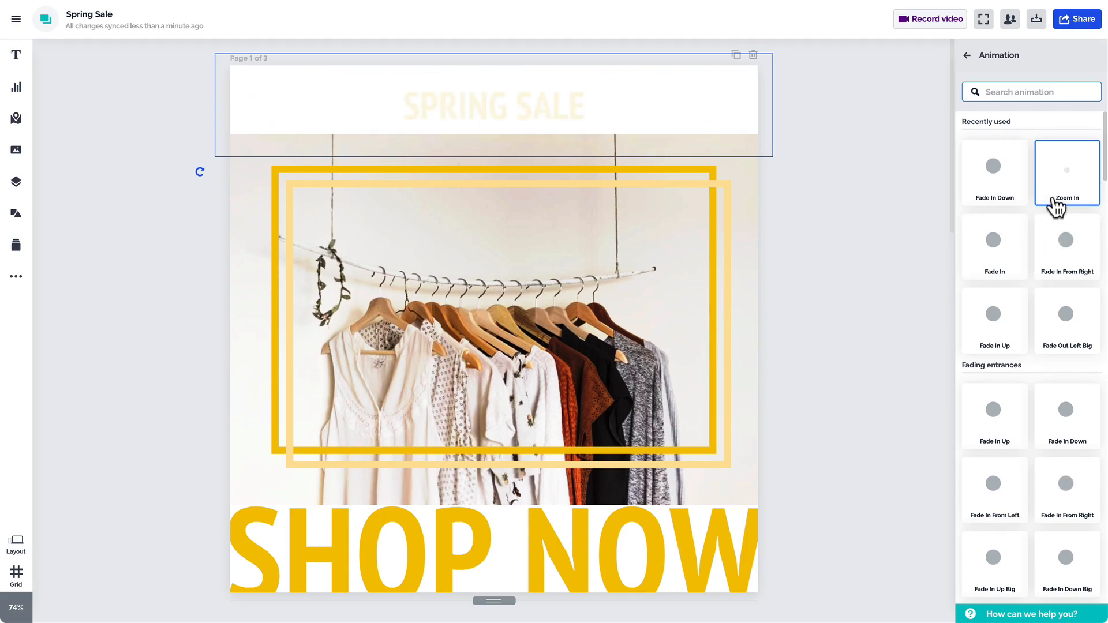
pyautogui.click(995, 172)
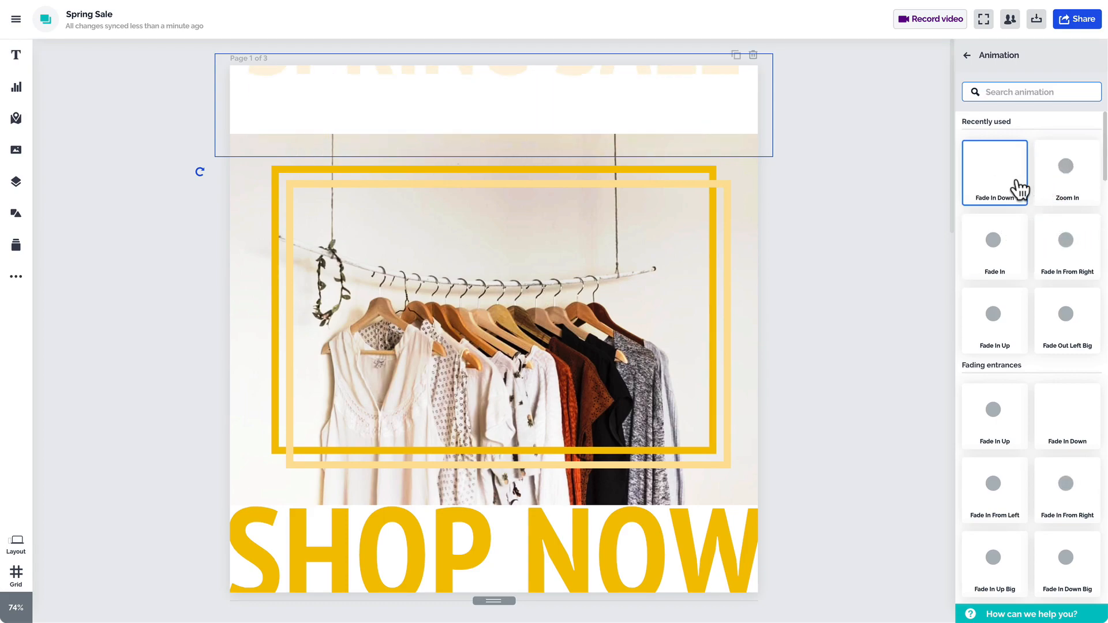
pyautogui.click(995, 174)
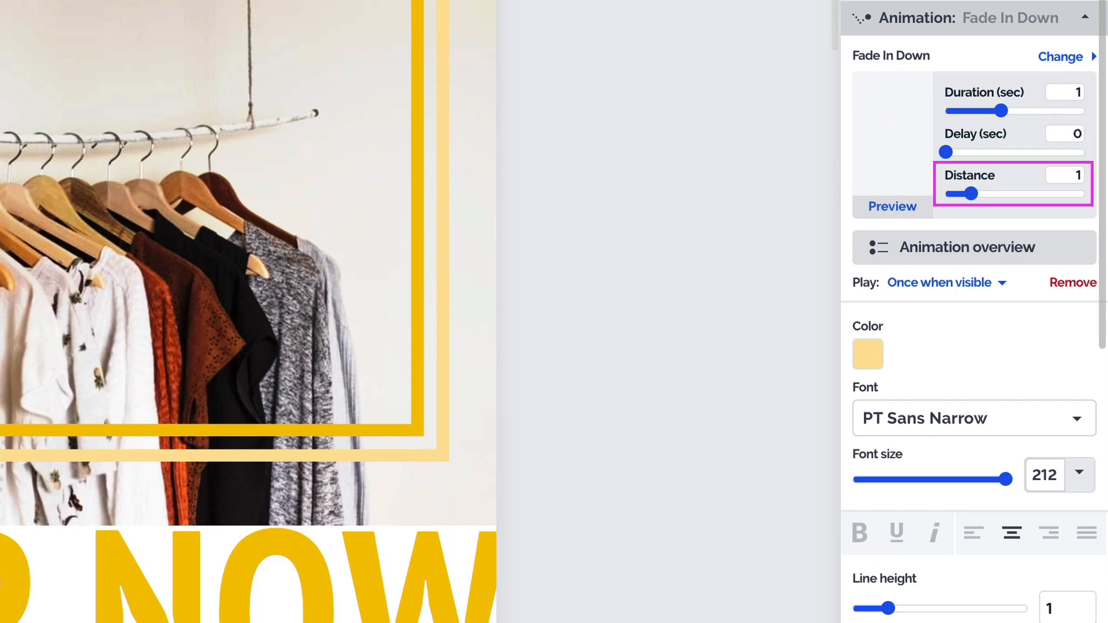
# - Set the title animation's Play option to Once when visible, keeping 1 s duration and no delay
pyautogui.click(940, 283)
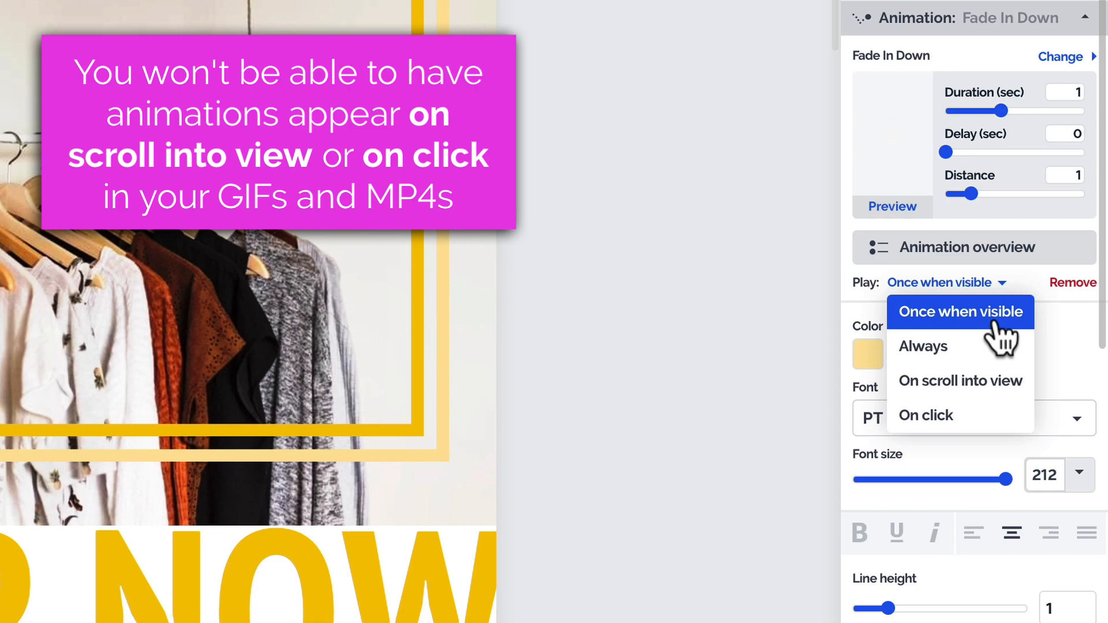
pyautogui.click(959, 313)
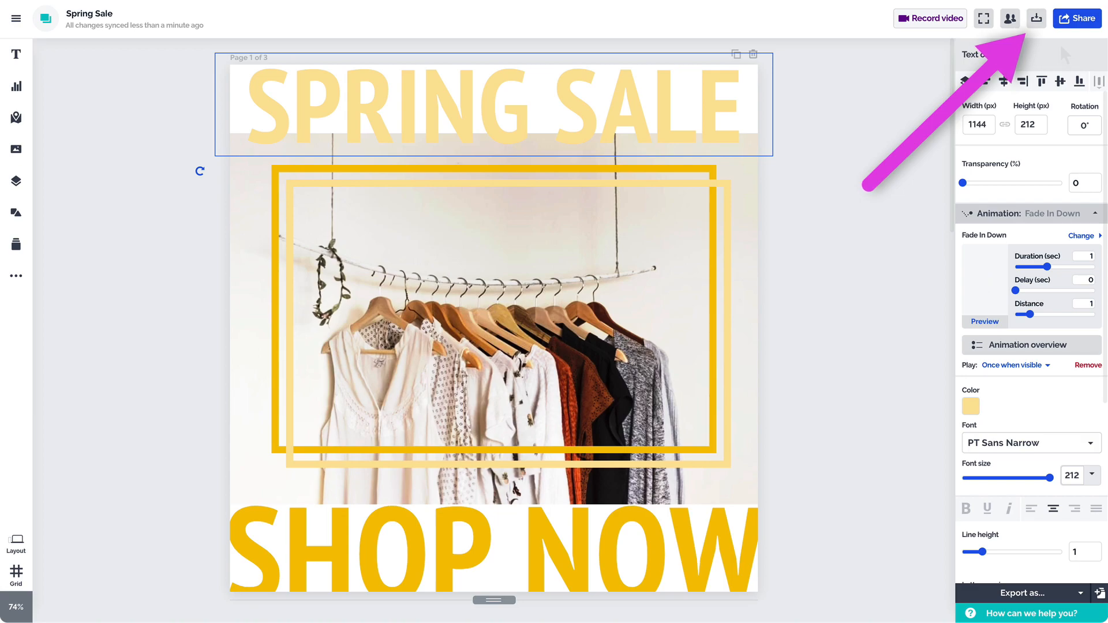
pyautogui.moveTo(1034, 18)
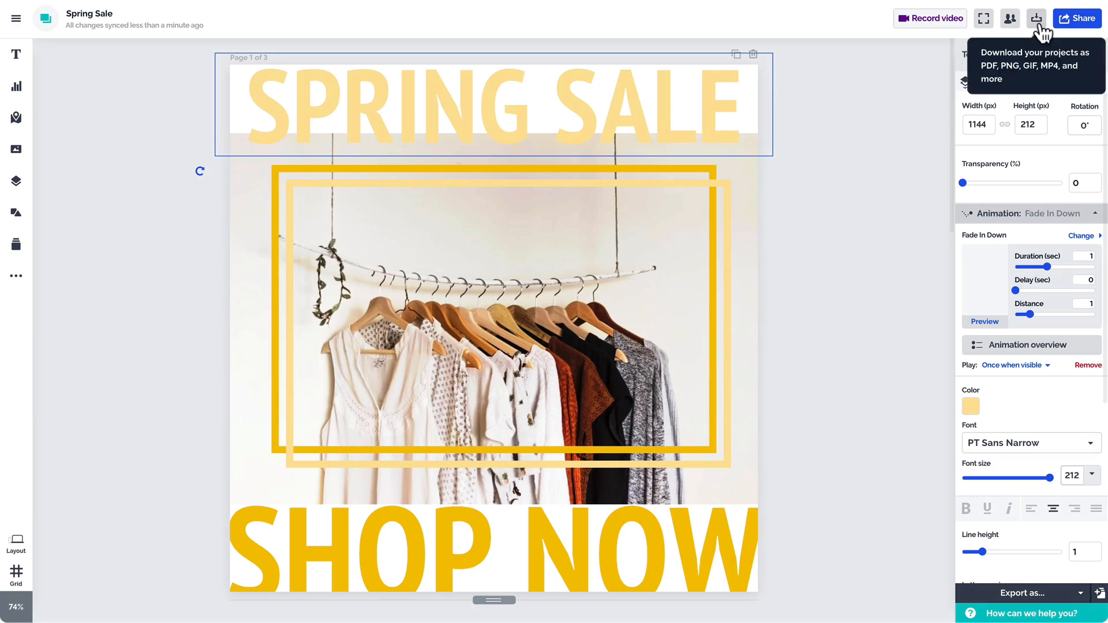
# - Open the animated GIF download, keeping size up to 800px and 15 fps
pyautogui.click(1037, 19)
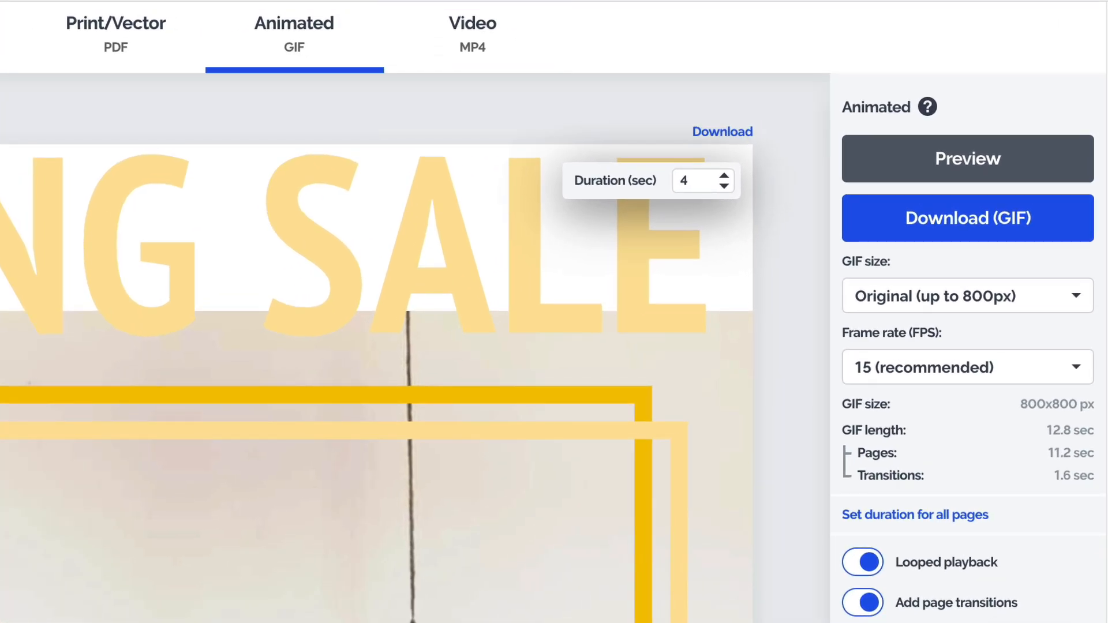
pyautogui.click(967, 296)
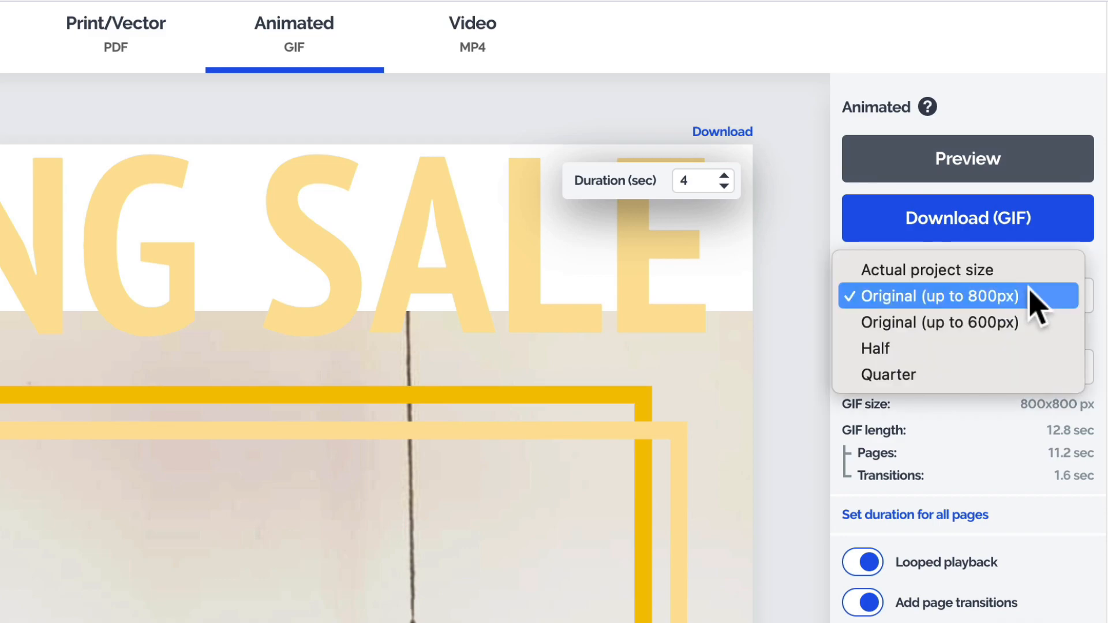
pyautogui.click(939, 296)
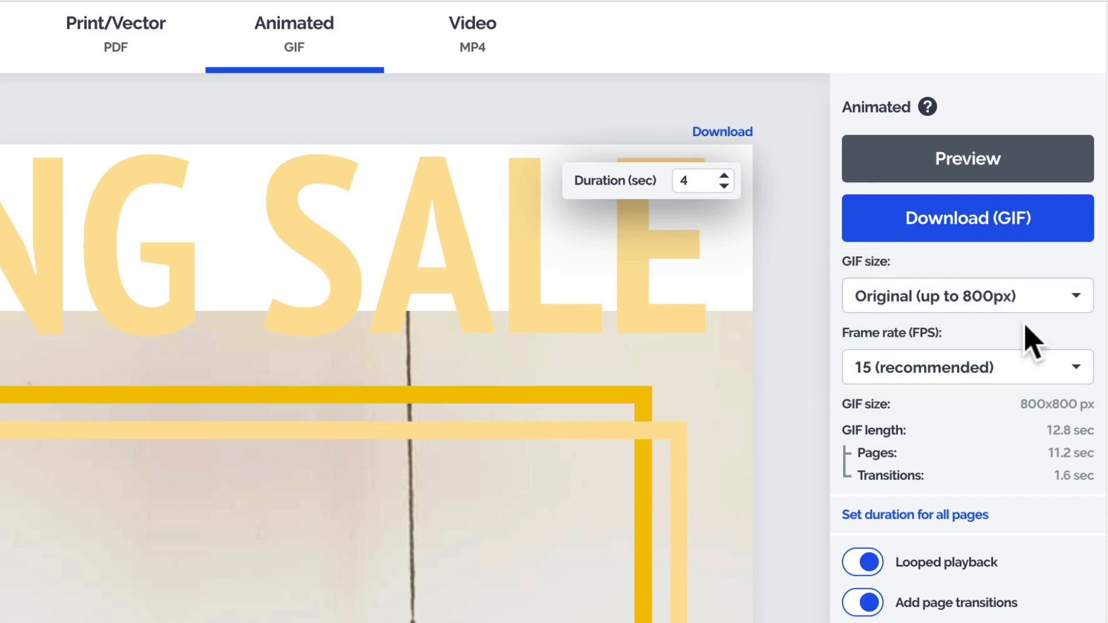
pyautogui.click(967, 367)
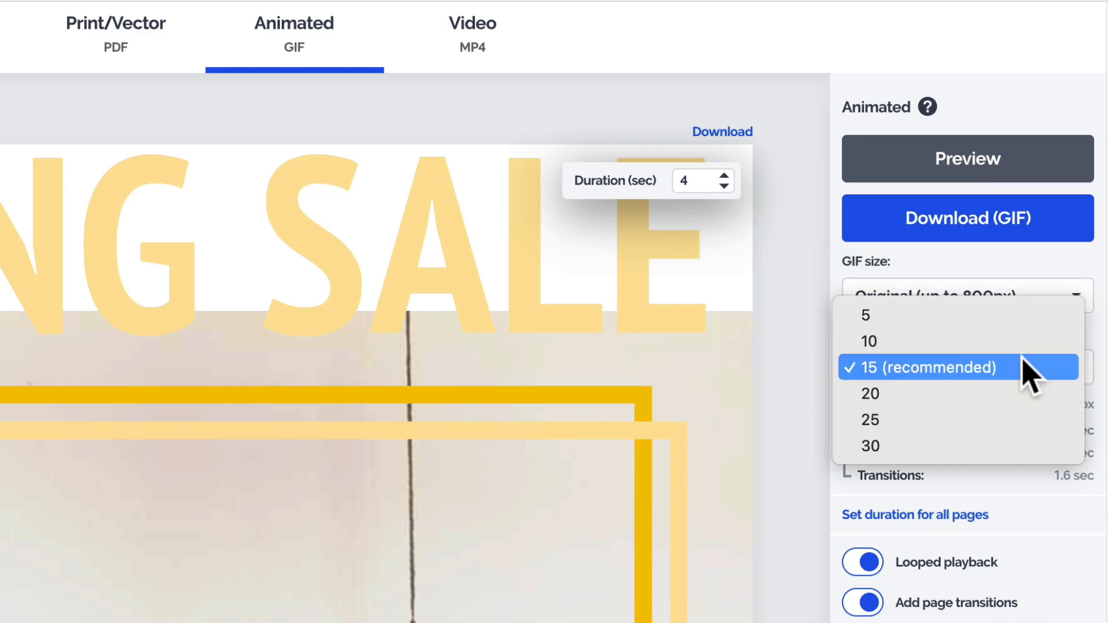
pyautogui.click(938, 367)
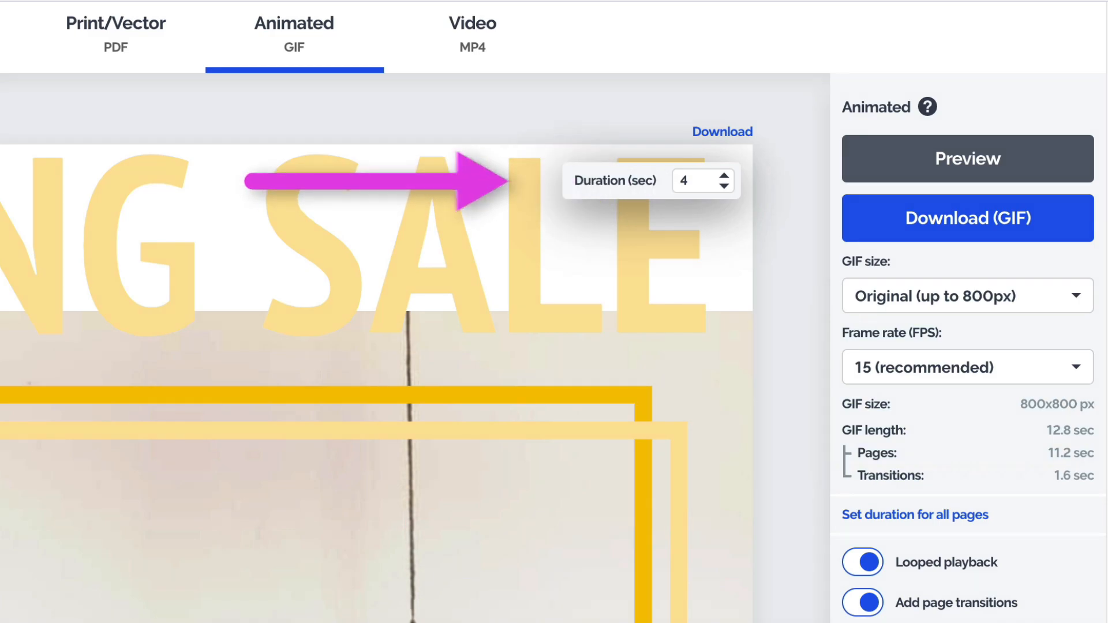
pyautogui.scroll(-3)
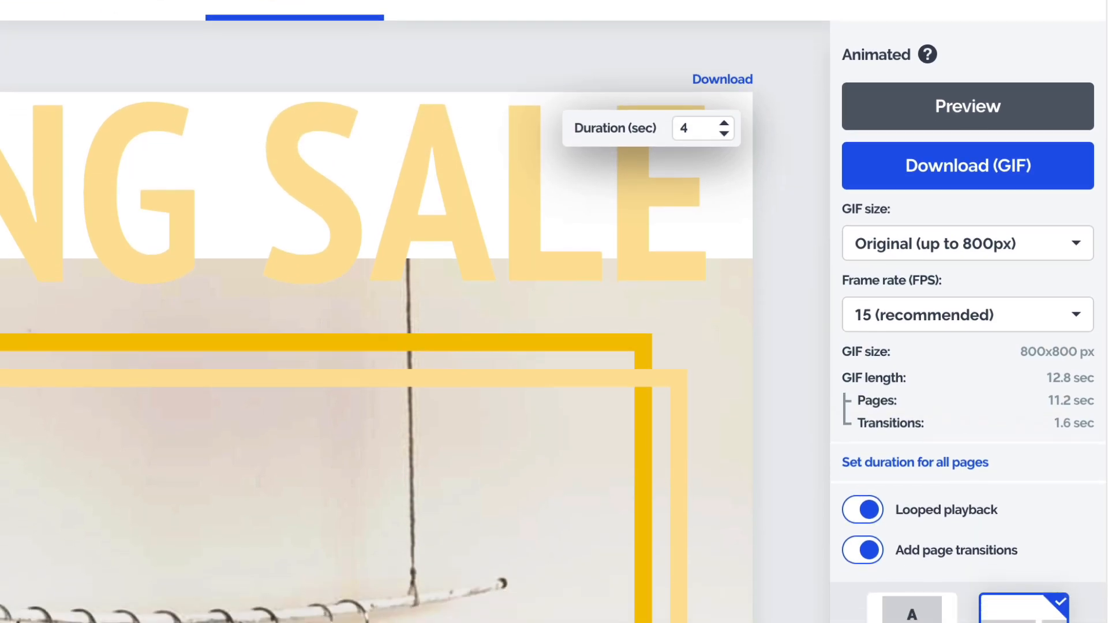
pyautogui.scroll(-3)
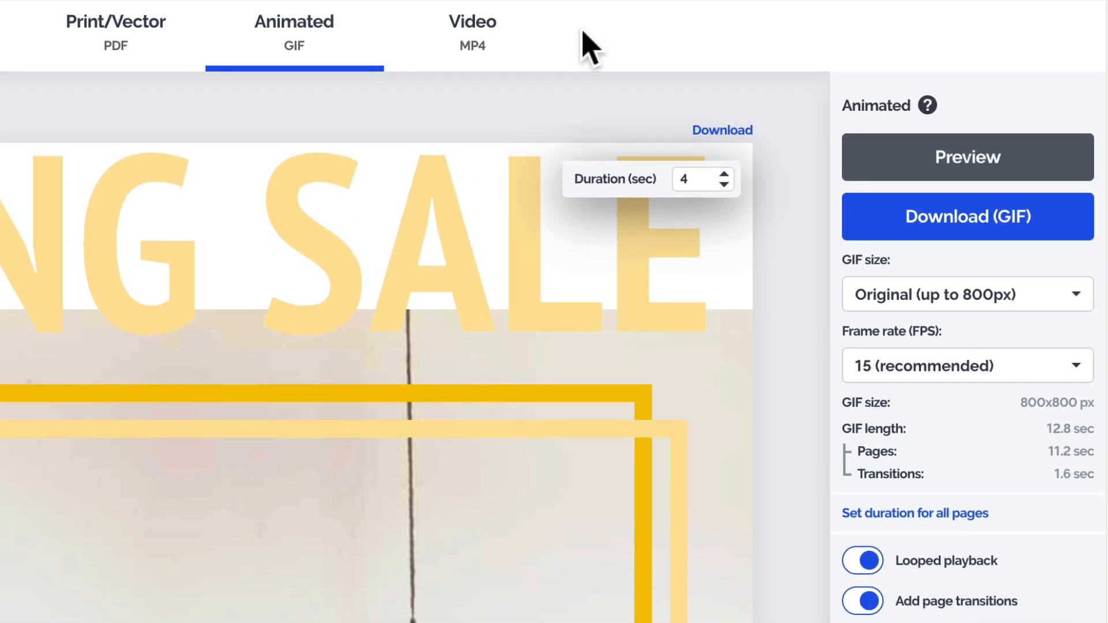
# - Download the design as an MP4 video at actual project size (1080x1080)
pyautogui.click(472, 26)
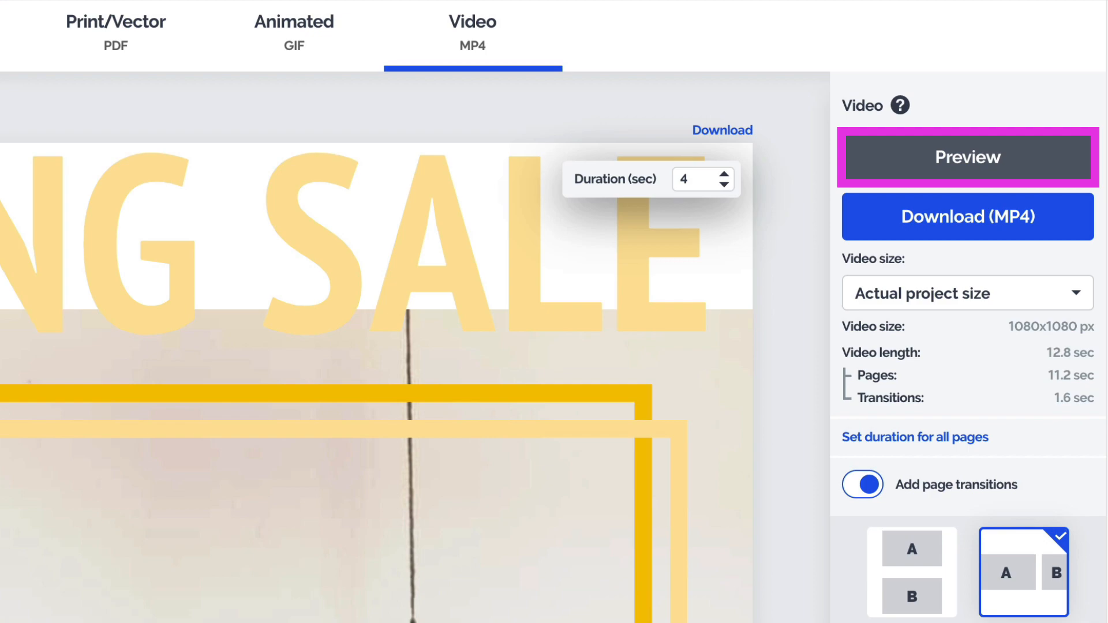
pyautogui.moveTo(989, 280)
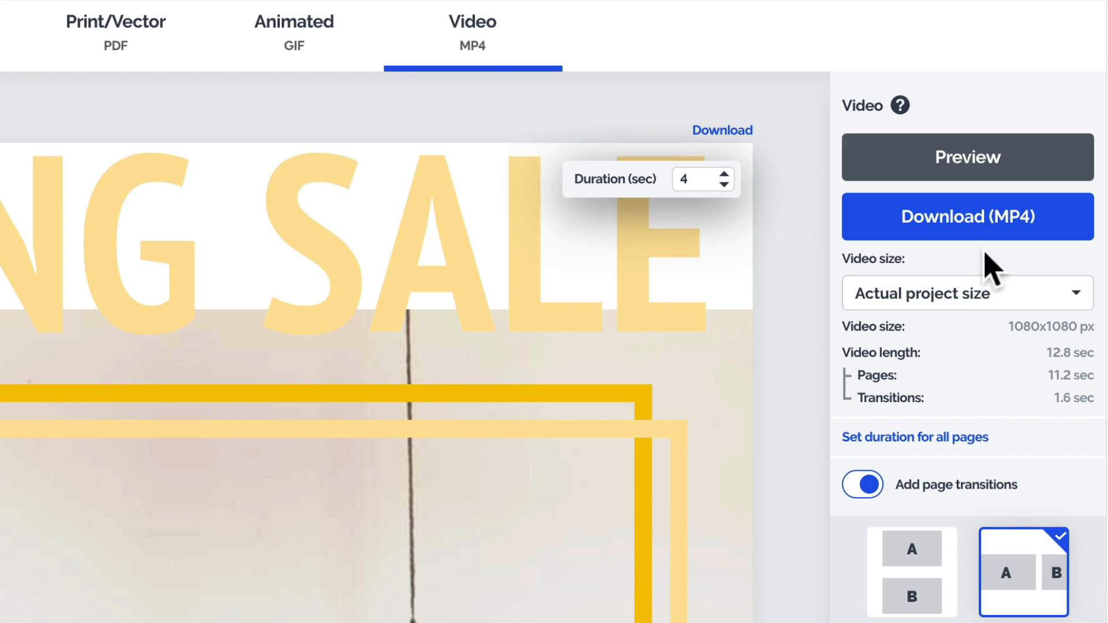
pyautogui.click(968, 216)
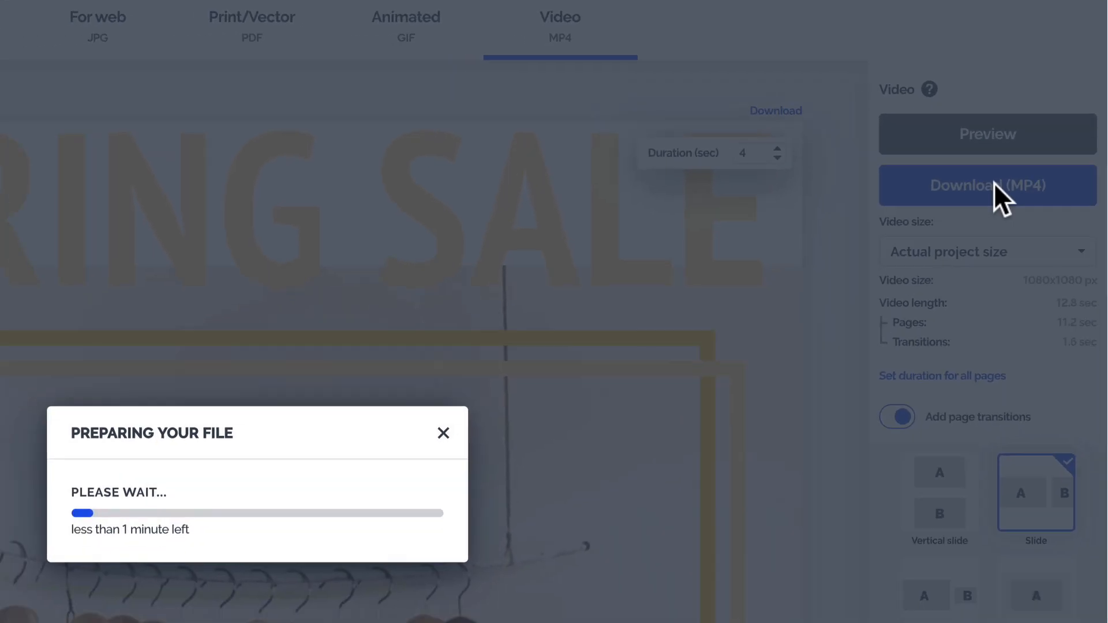